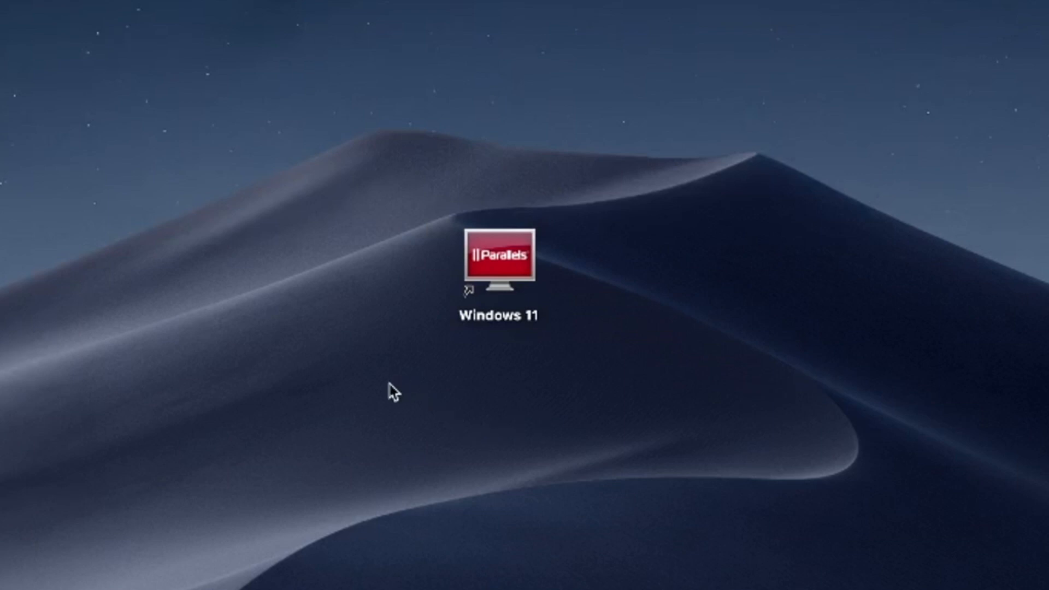
mouse_move(386, 410)
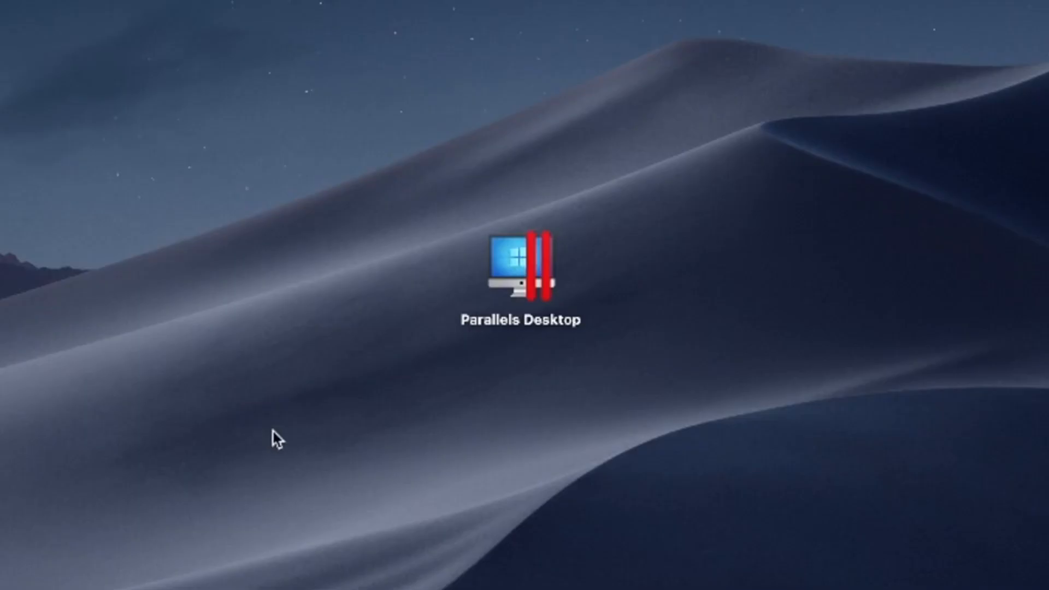
left_click_drag(278, 439, 696, 162)
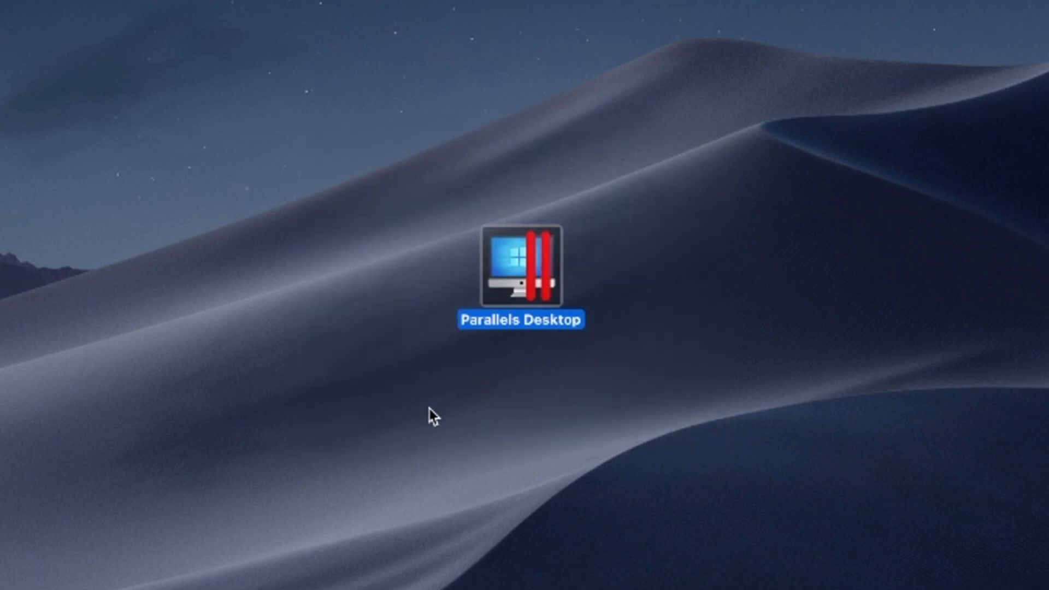
left_click_drag(434, 416, 733, 149)
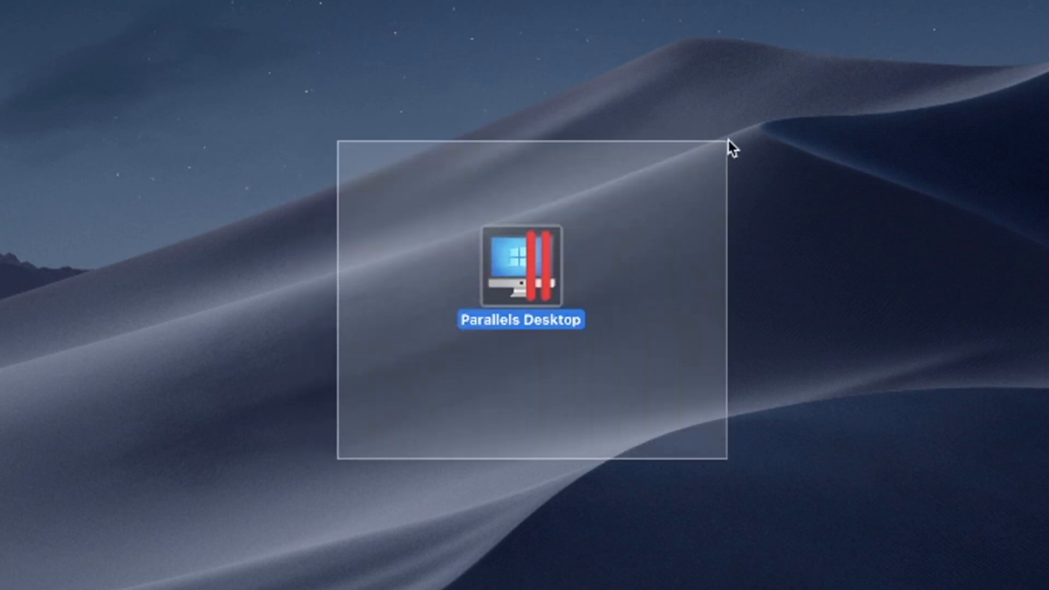